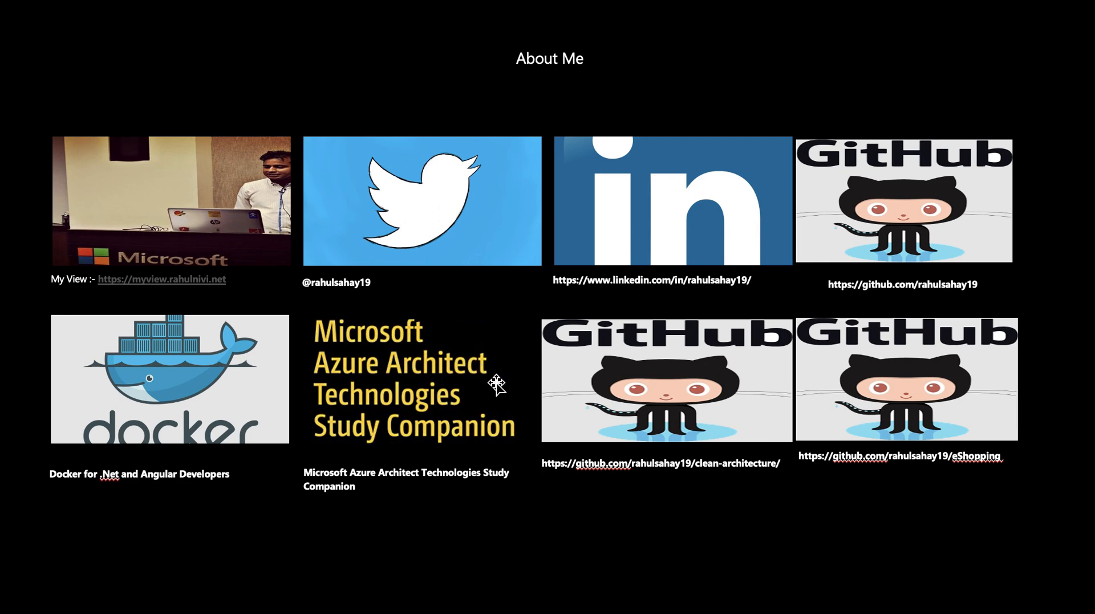
mouse_move(521, 342)
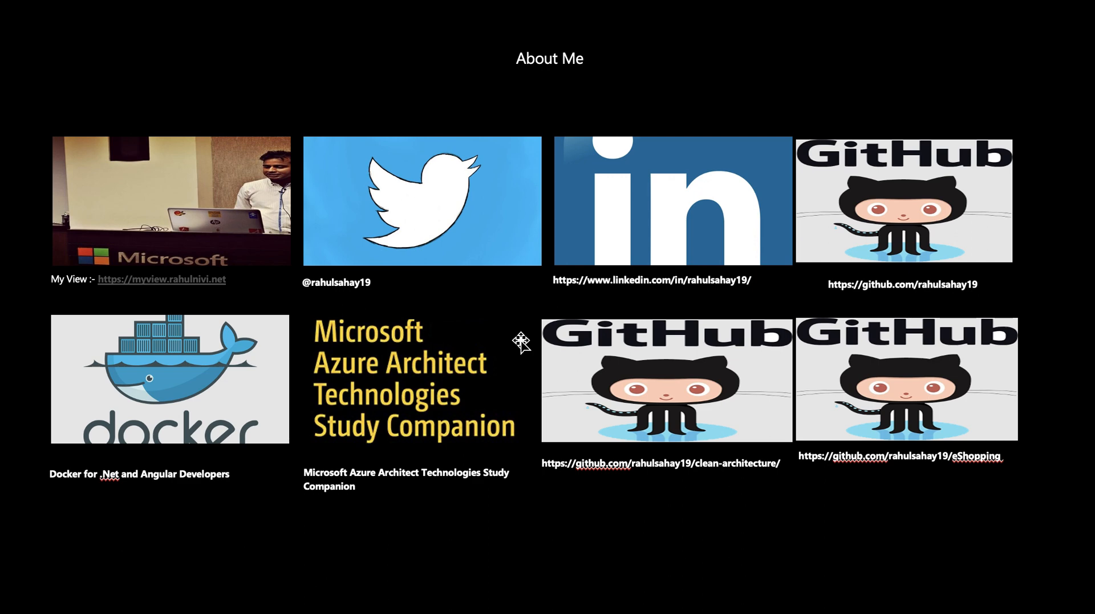
mouse_move(508, 310)
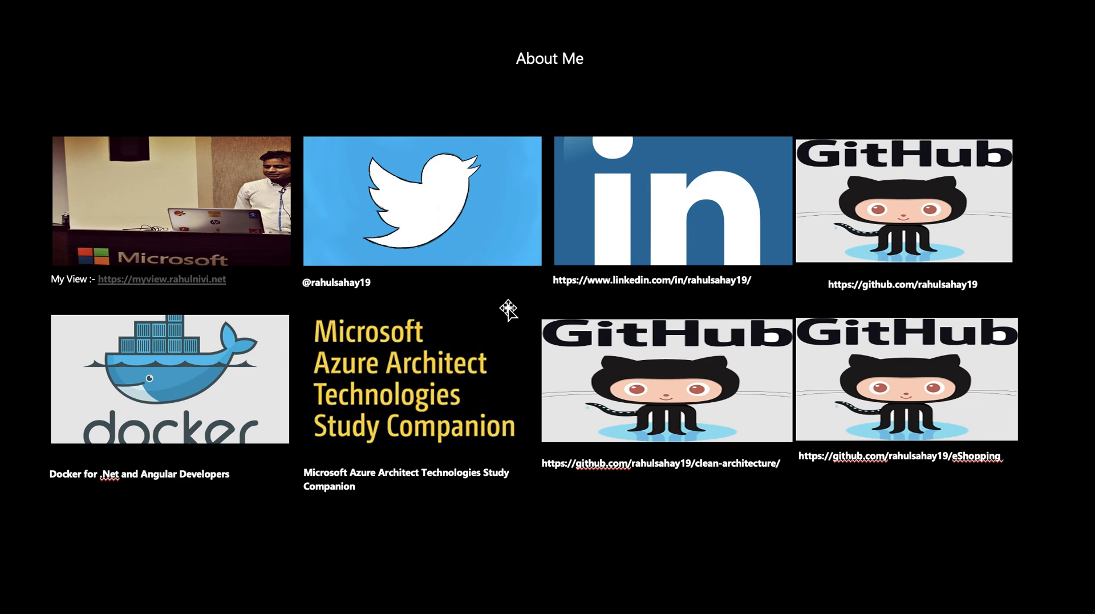
mouse_move(732, 325)
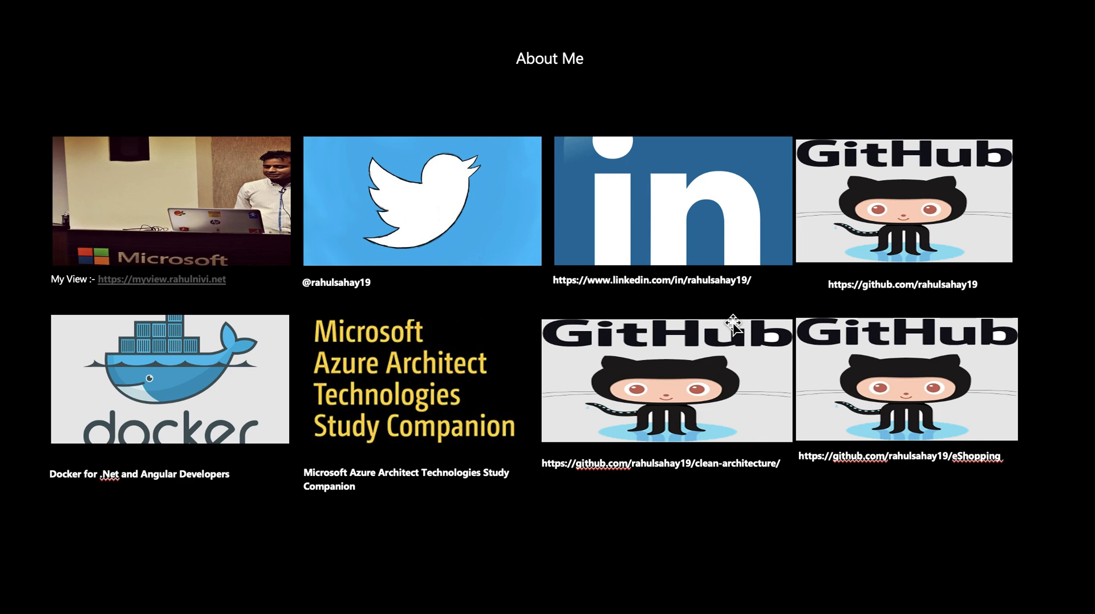
mouse_move(863, 501)
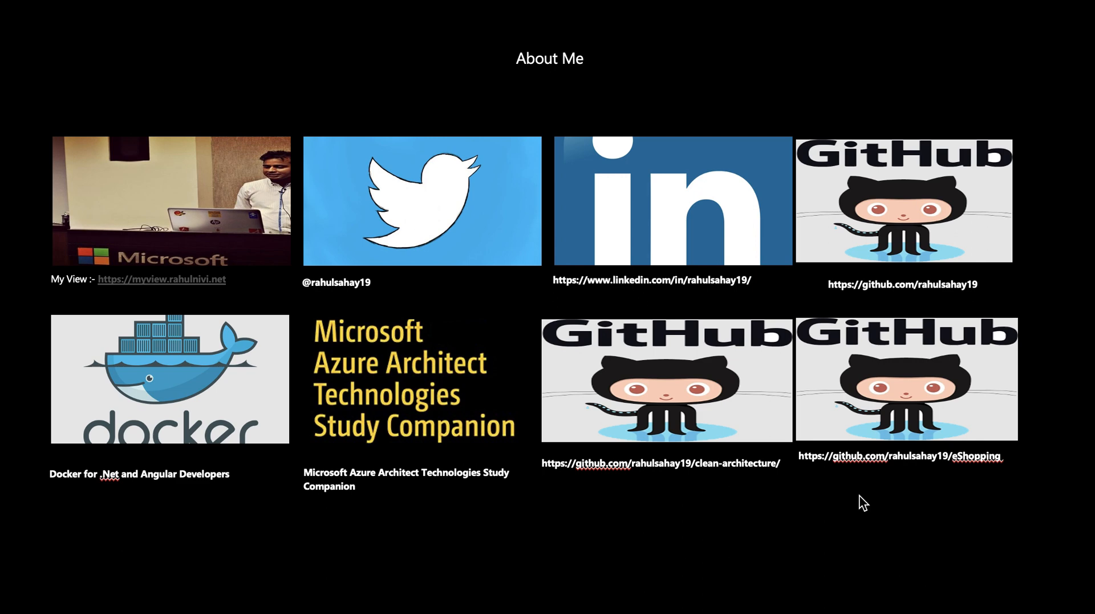
mouse_move(599, 509)
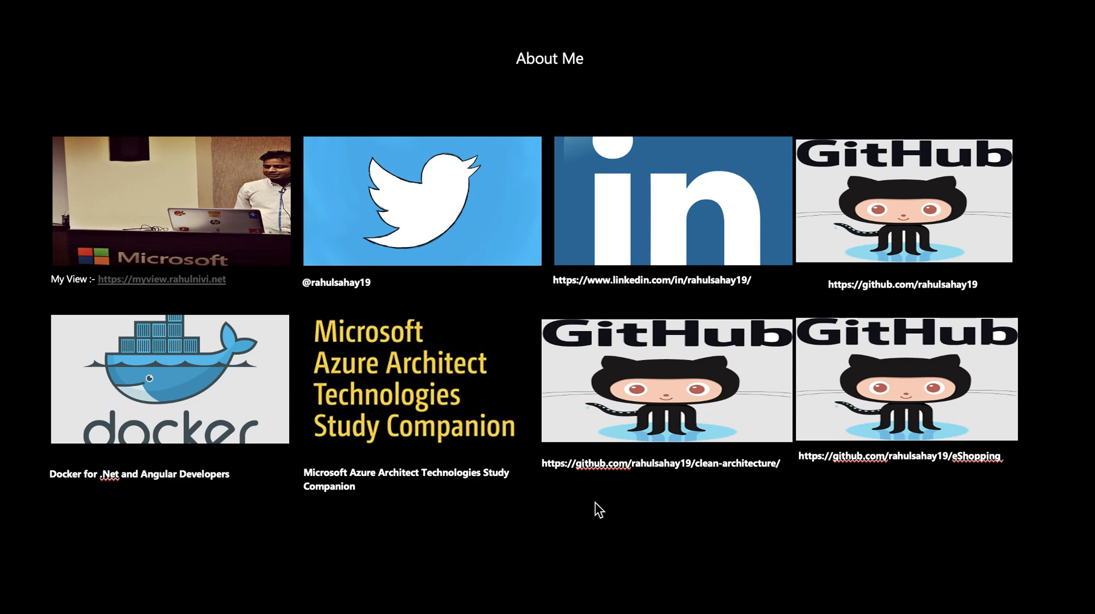
mouse_move(431, 452)
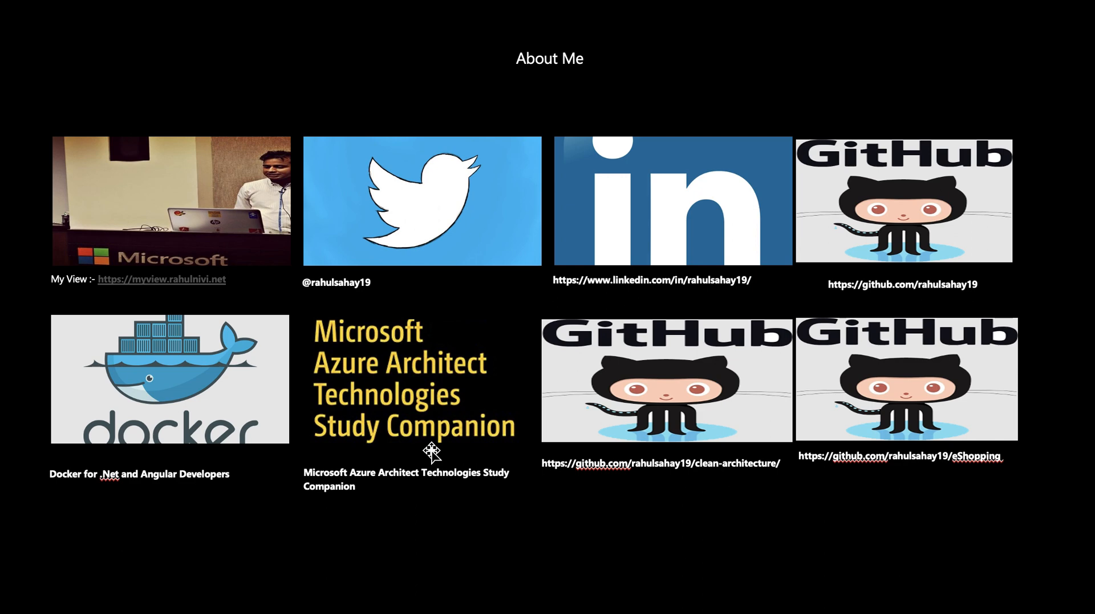
mouse_move(718, 525)
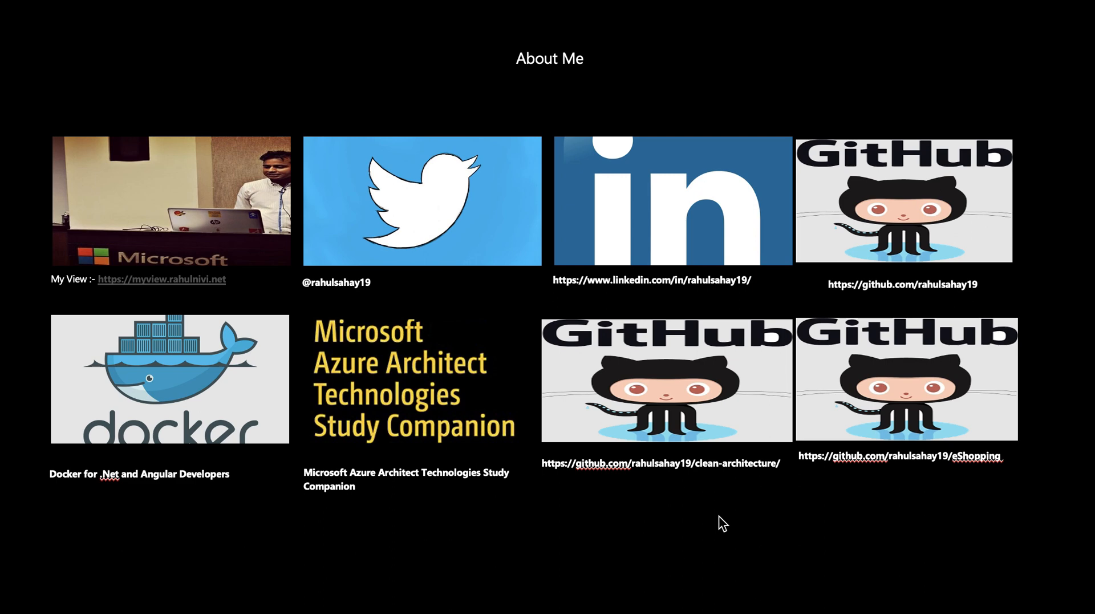
mouse_move(755, 487)
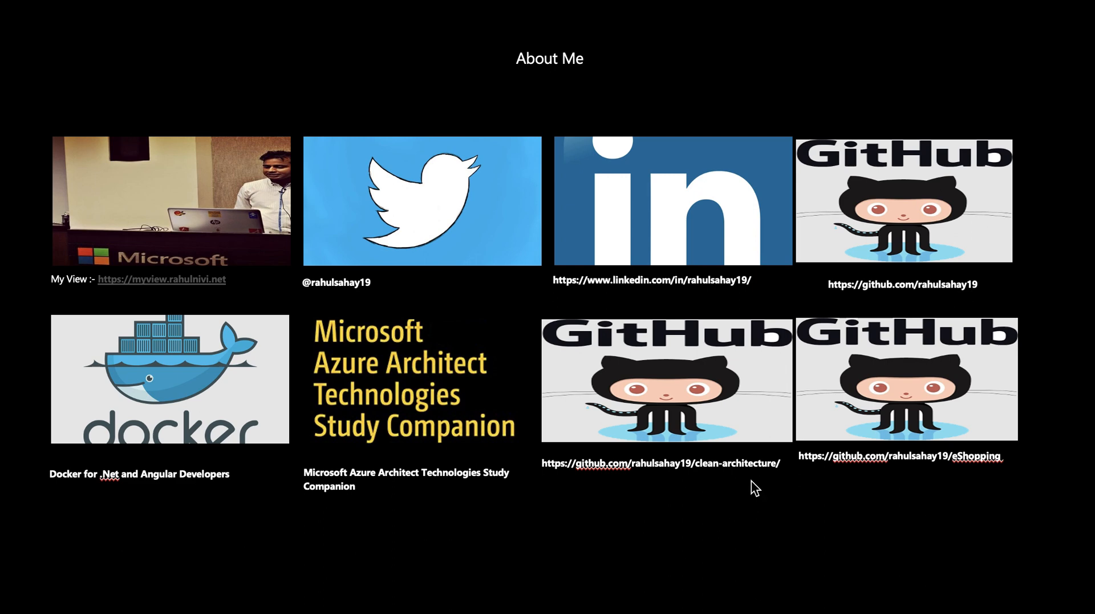